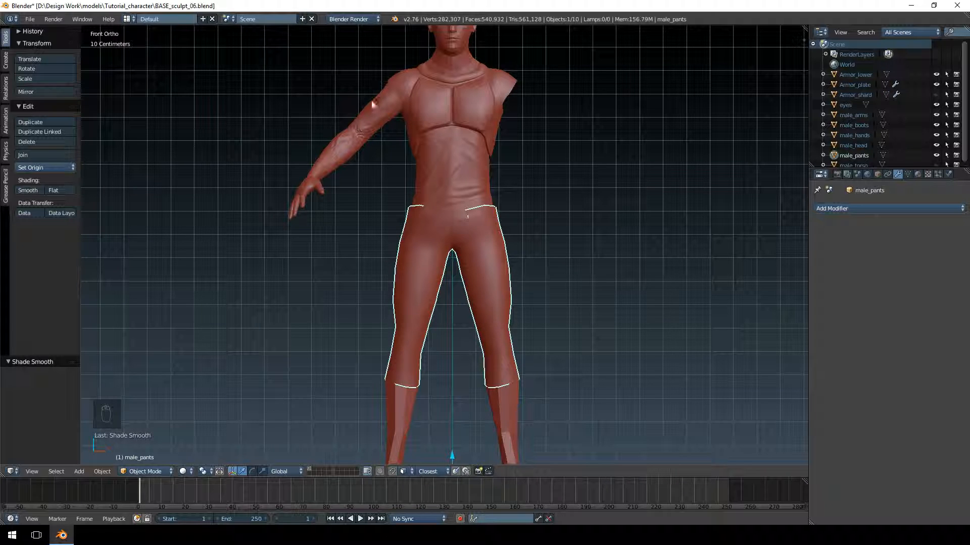
mouse_move(586, 125)
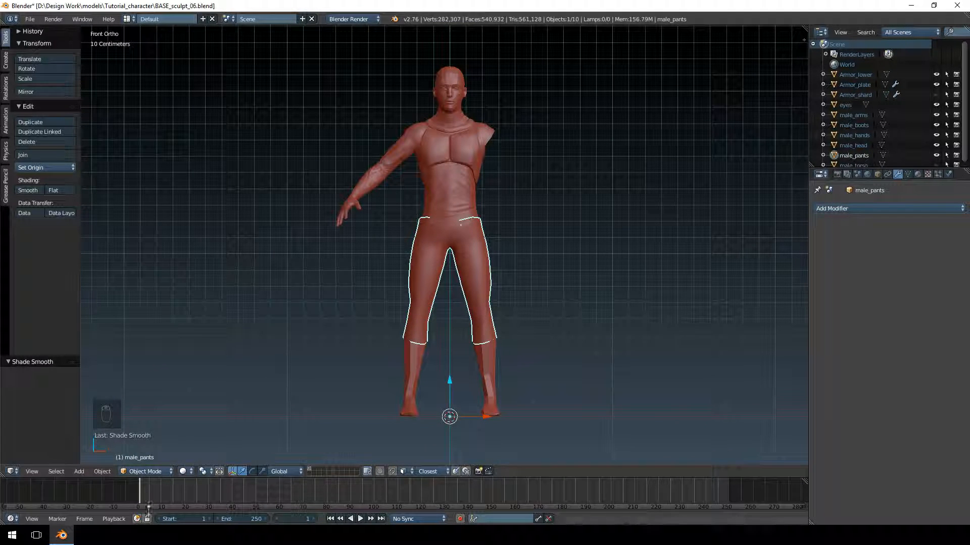
- Switch male_pants from Object Mode to Sculpt Mode
click(145, 471)
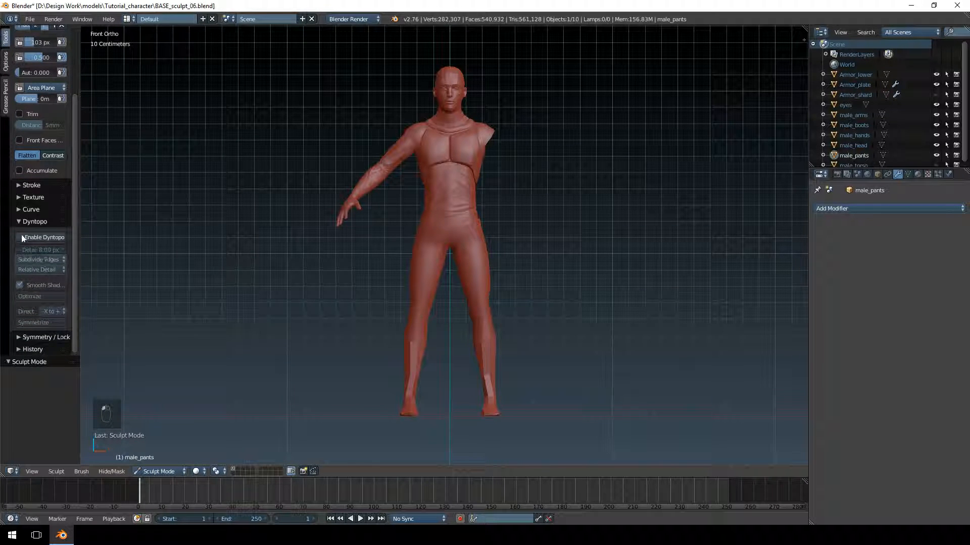
- Enable Dyntopo on the pants and confirm the warning
click(44, 237)
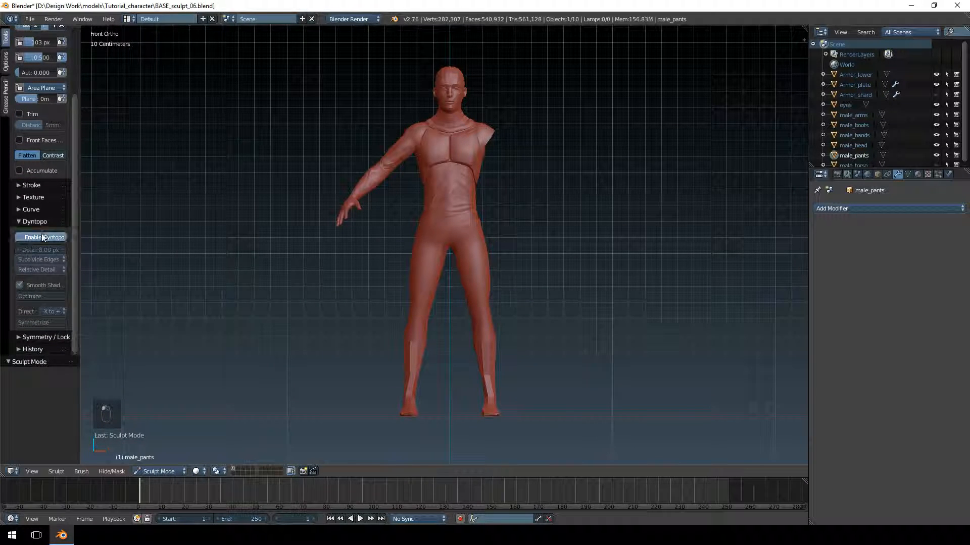
click(44, 236)
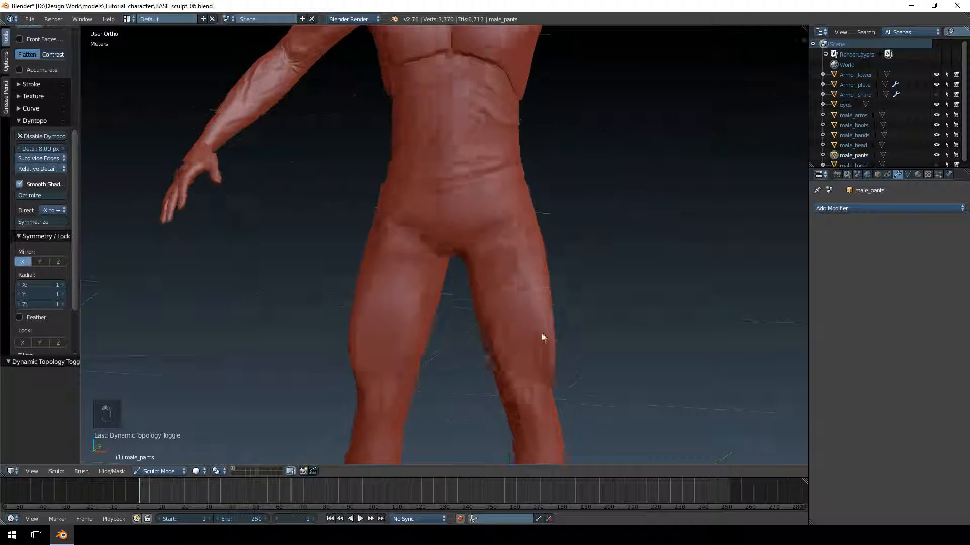
- Sculpt Blob-brush detail over the thighs and legs, orbiting to the side
key(ctrl+z)
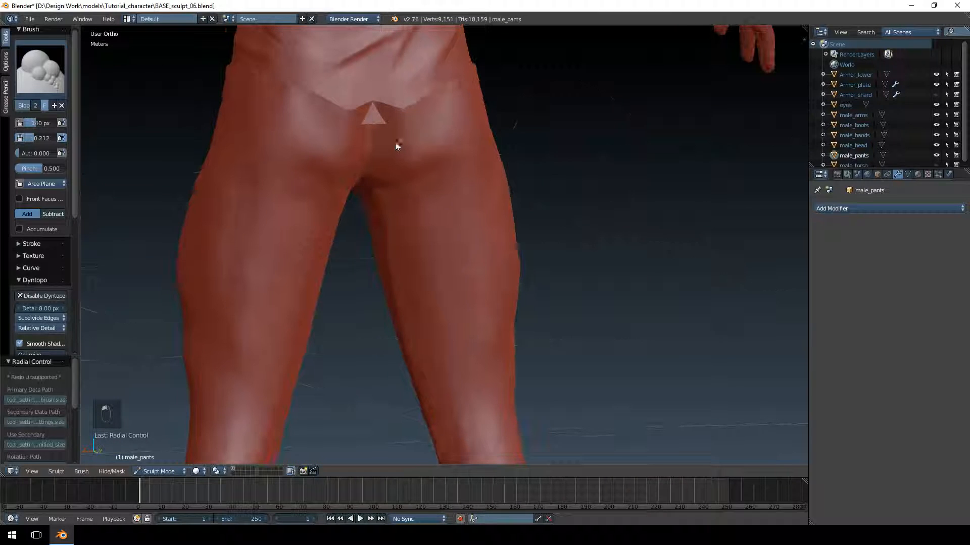
drag(396, 147, 383, 223)
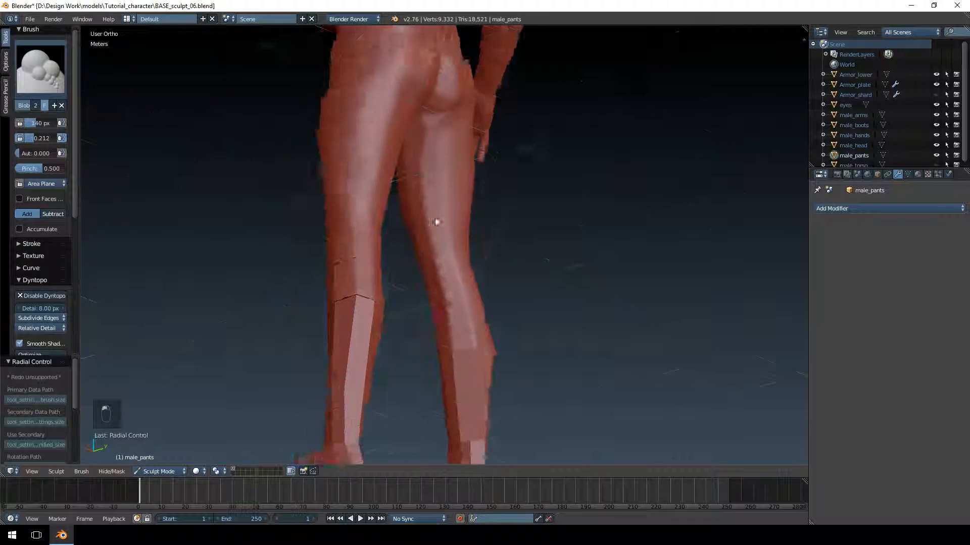
drag(432, 222, 383, 308)
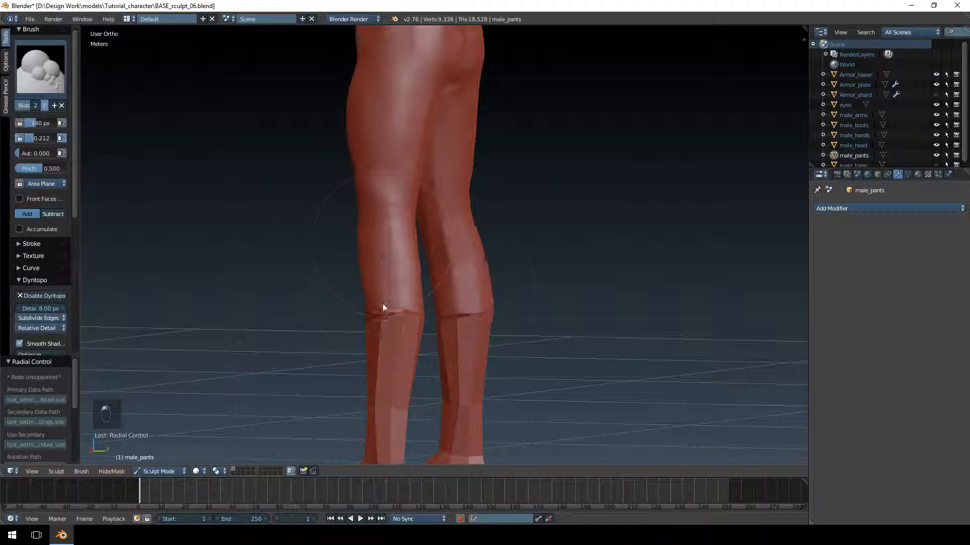
- Blob-sculpt bend detail around the knees, zooming in on each leg
key(ctrl+z)
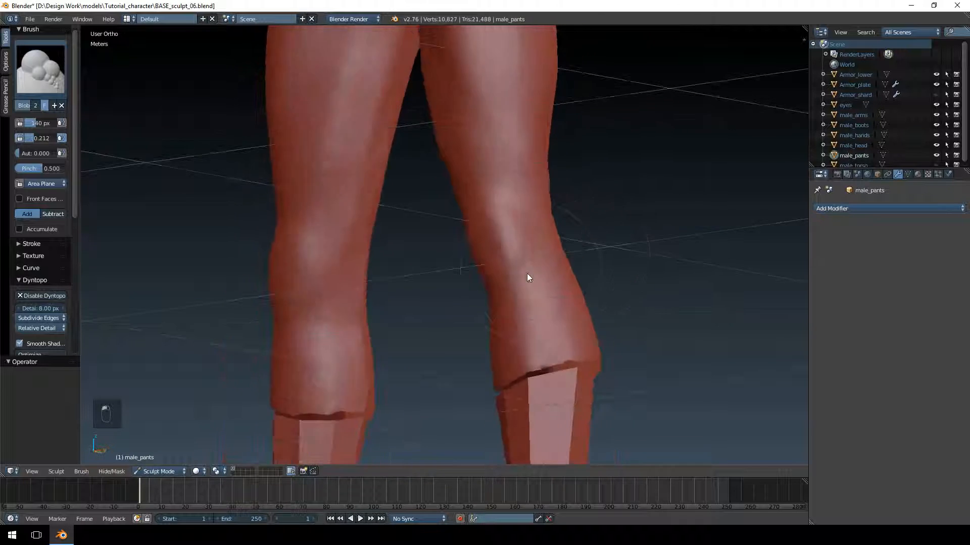
drag(529, 277, 455, 293)
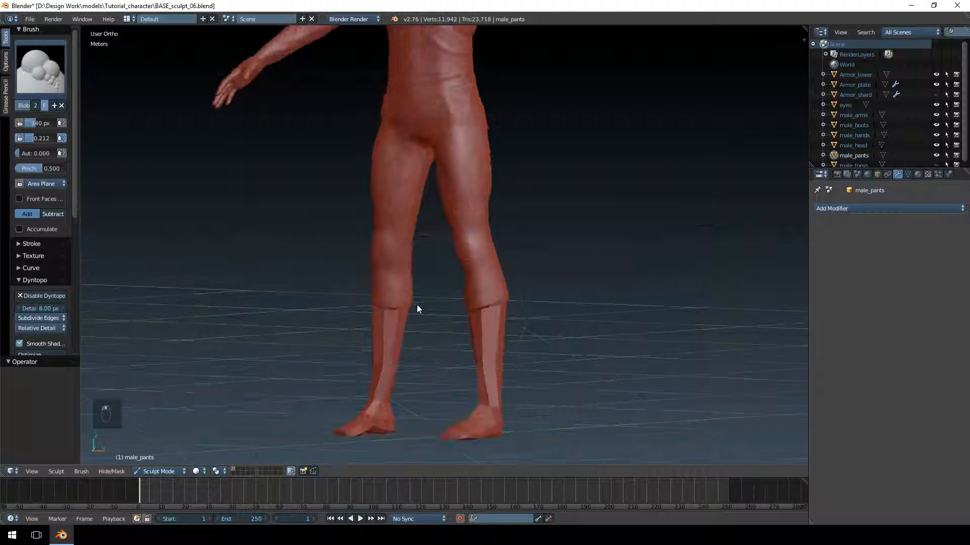
scroll(up, 3)
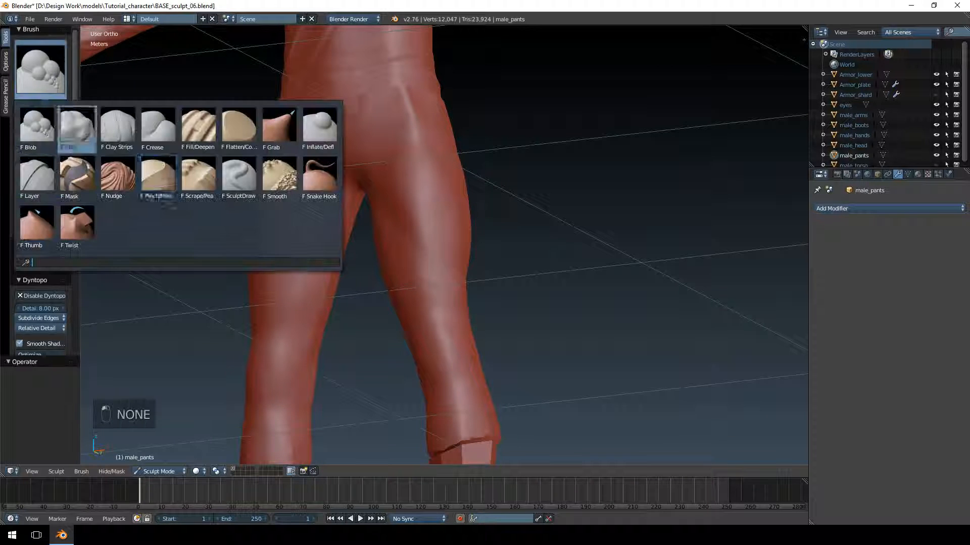
- Switch to the Crease brush and carve fold creases into the thigh and knee backs
click(77, 223)
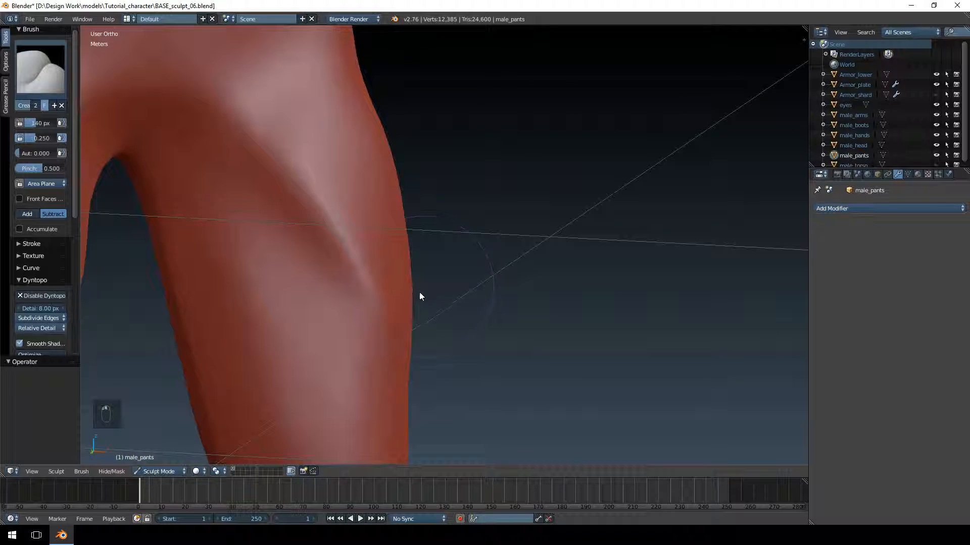
drag(420, 297, 337, 283)
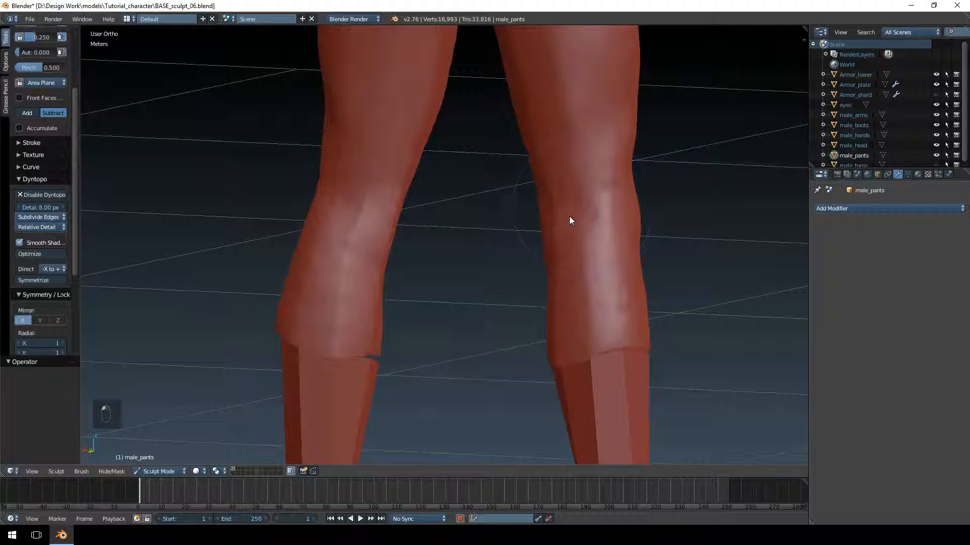
- Resize the Crease brush, sculpt front thigh folds, and undo one bad stroke
key(f)
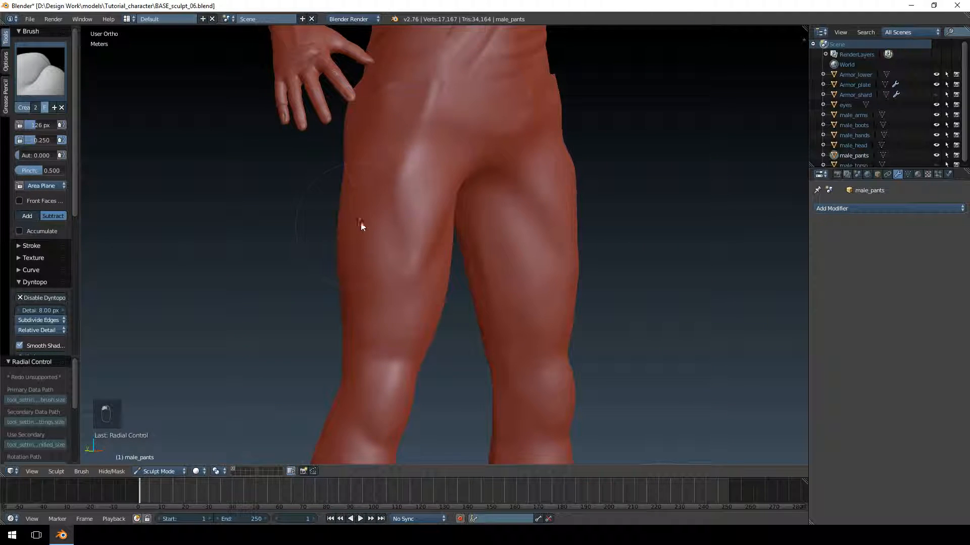
key(f)
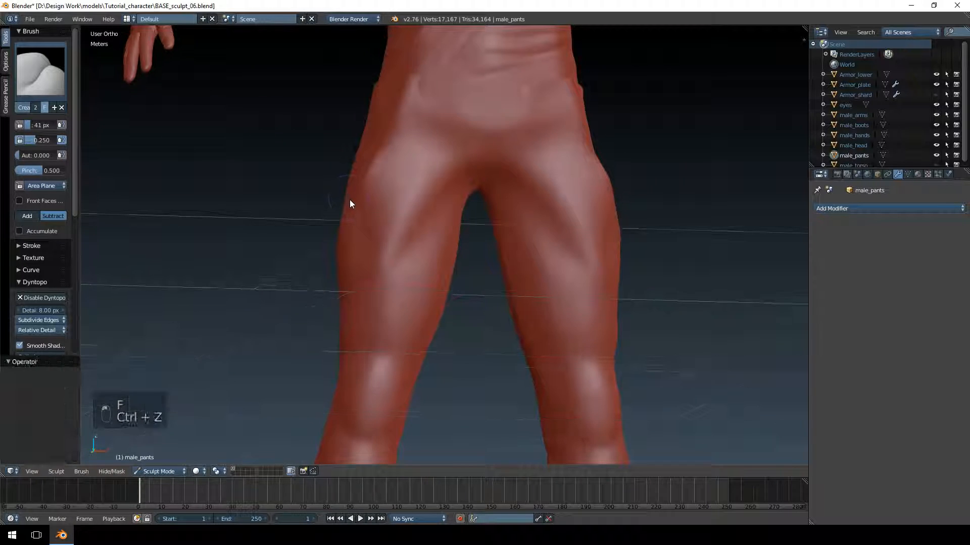
key(ctrl+z)
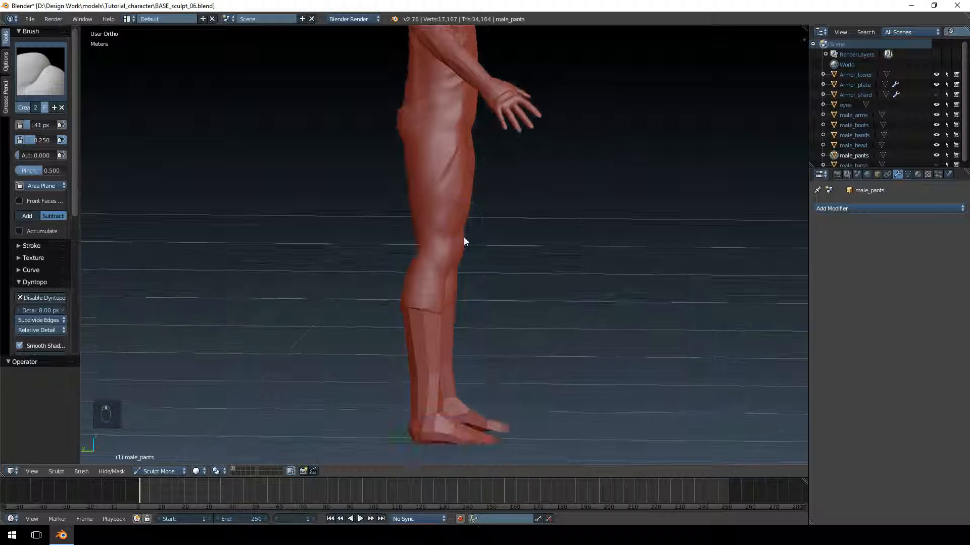
- Resize the Crease brush for the diagonal bend crease on the side thigh
key(f)
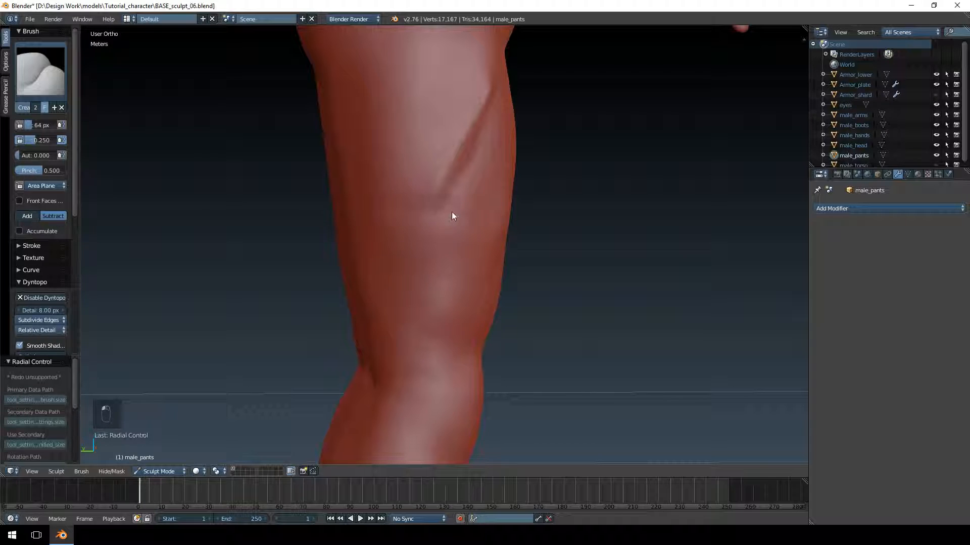
click(39, 71)
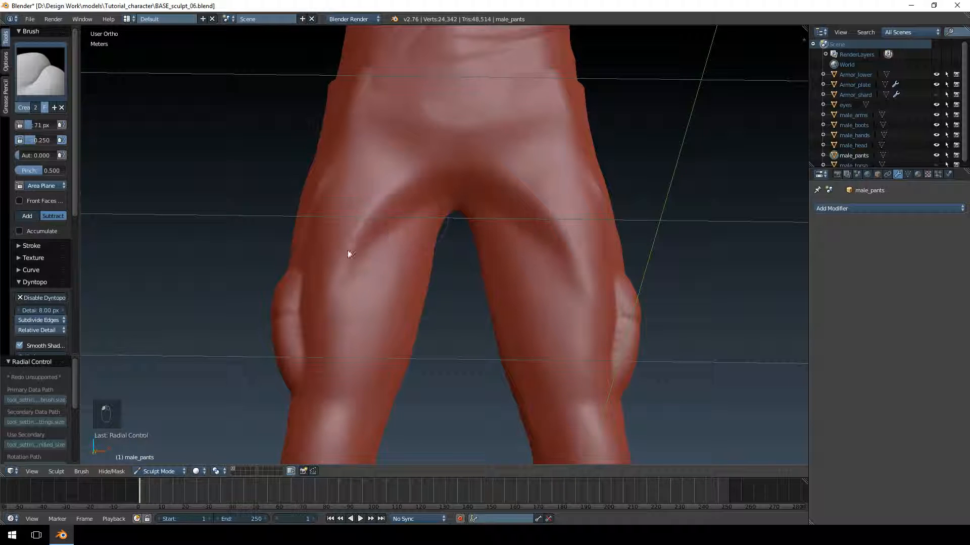
- Stroke a crease fold curving inward at the crotch
drag(349, 254, 382, 157)
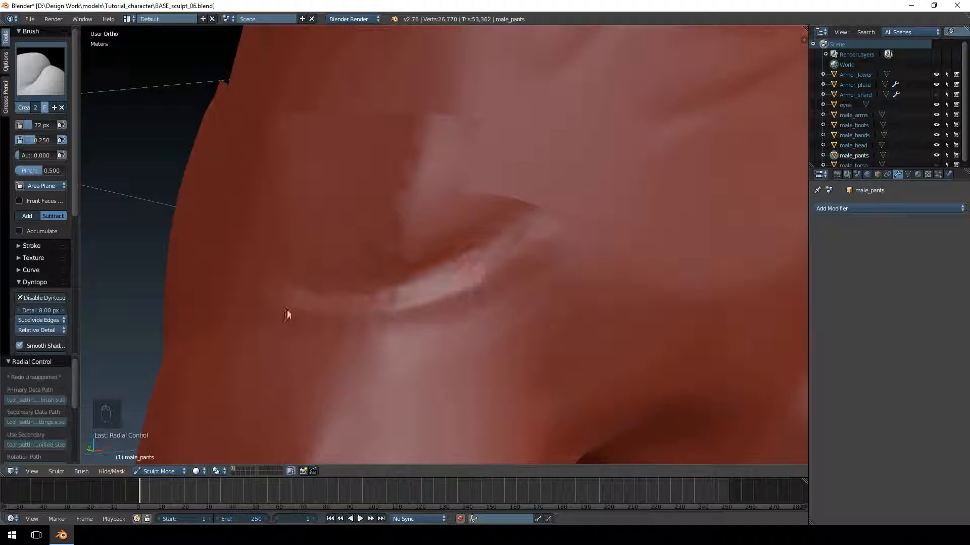
- Deepen and extend the curved crotch fold into a sharp cut
drag(286, 314, 529, 252)
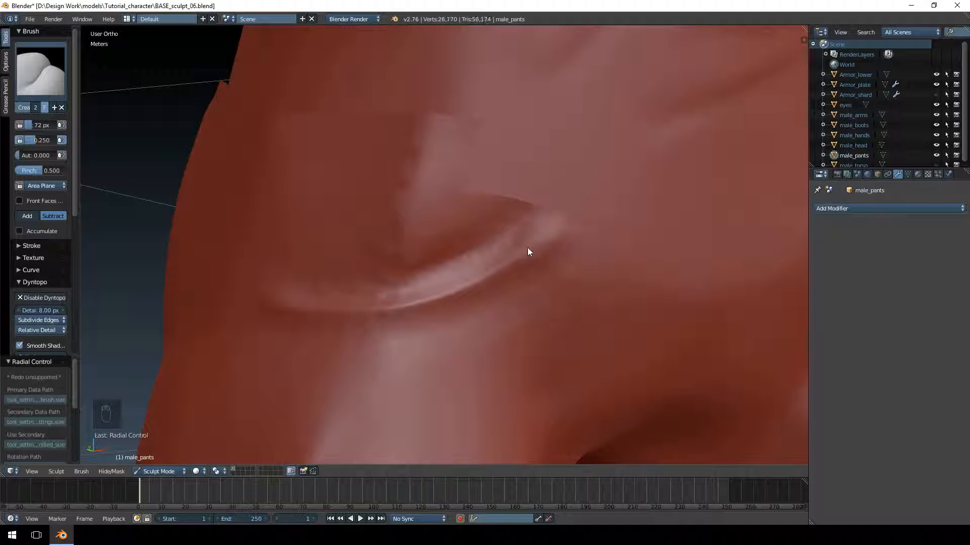
drag(529, 251, 492, 287)
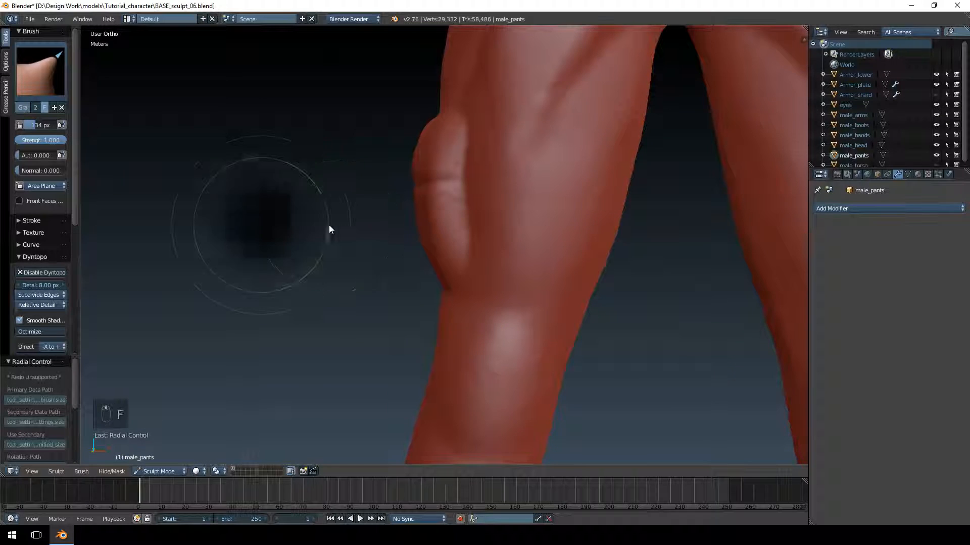
- Enlarge the Grab brush radius to about 237 px over the thigh pouch
drag(330, 230, 445, 285)
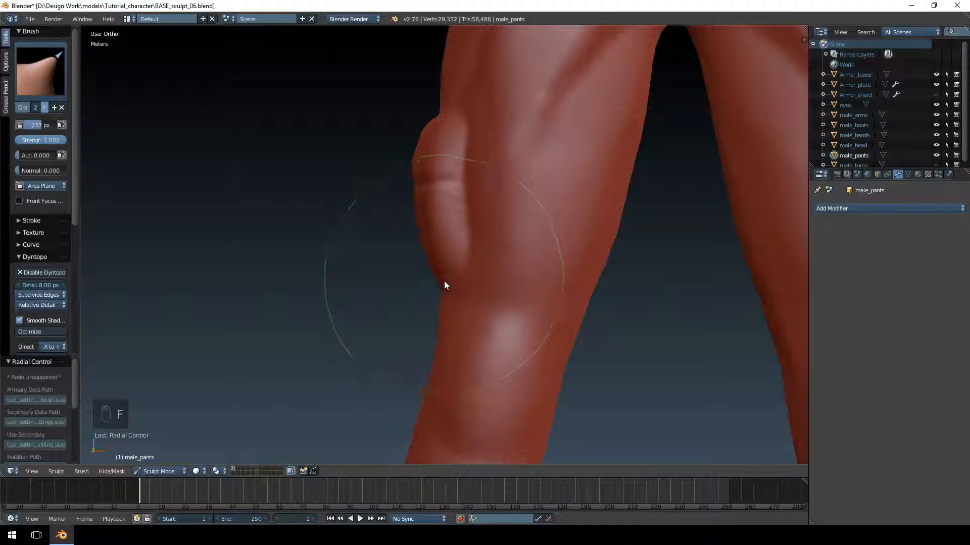